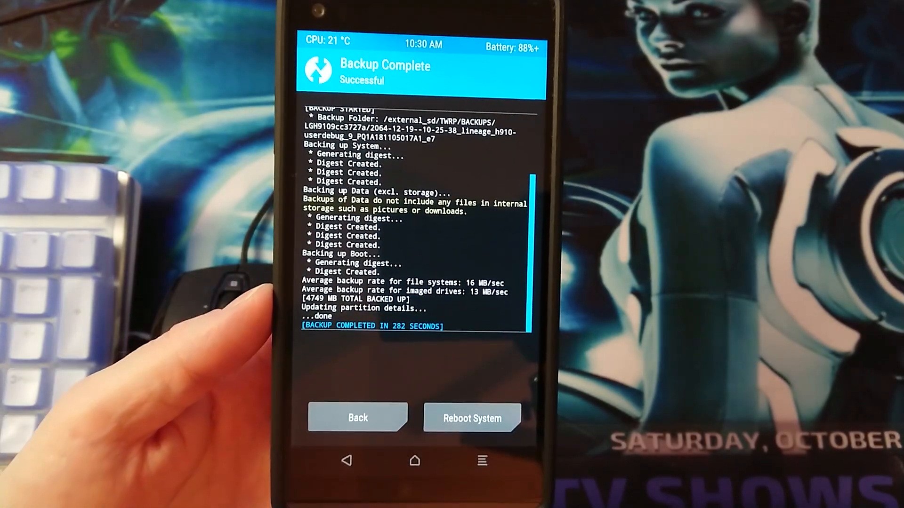
Step: Leave the finished backup log and return to the TWRP main menu
{"action": "left_click", "coordinate": [357, 417]}
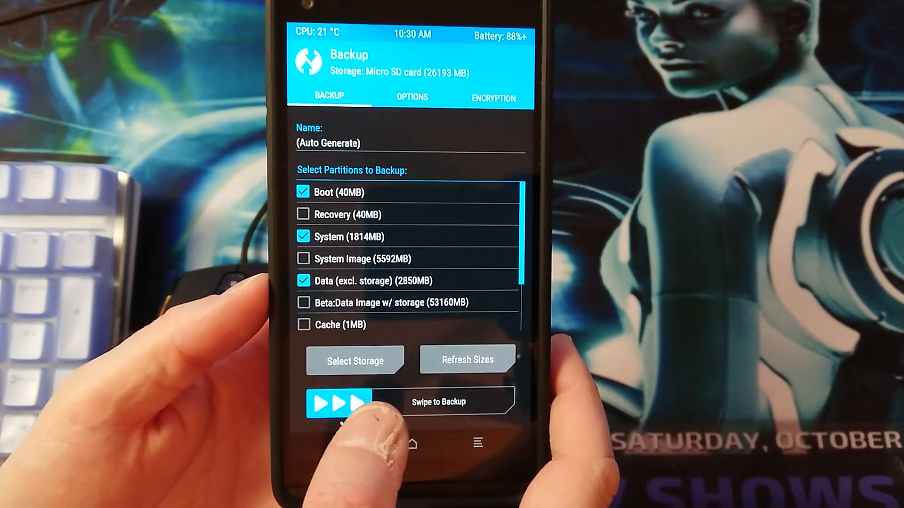
{"action": "left_click", "coordinate": [337, 451]}
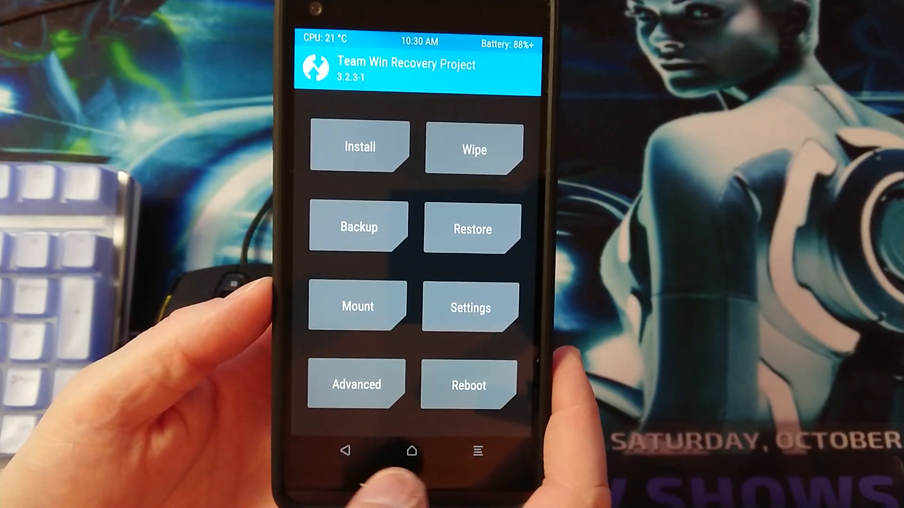
{"action": "left_click", "coordinate": [468, 385]}
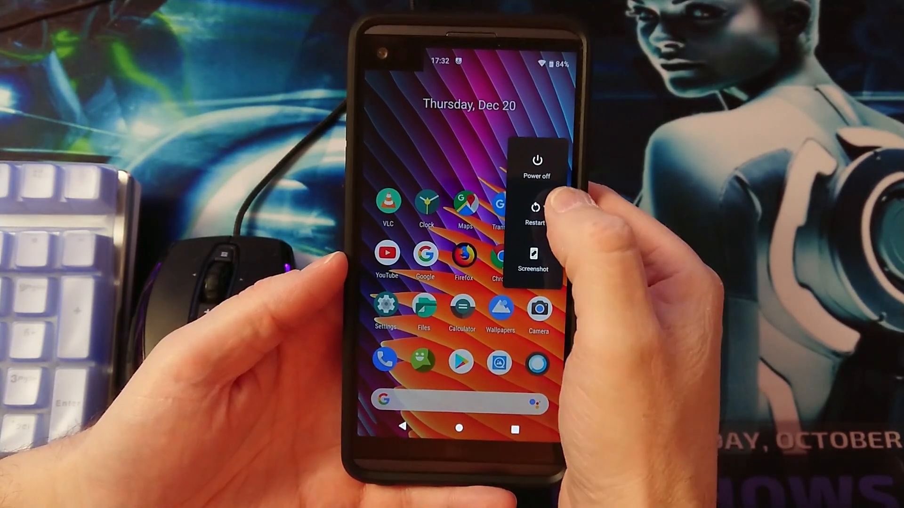
Step: Choose Restart in LineageOS to show the System, Recovery and Bootloader options
{"action": "left_click", "coordinate": [534, 208]}
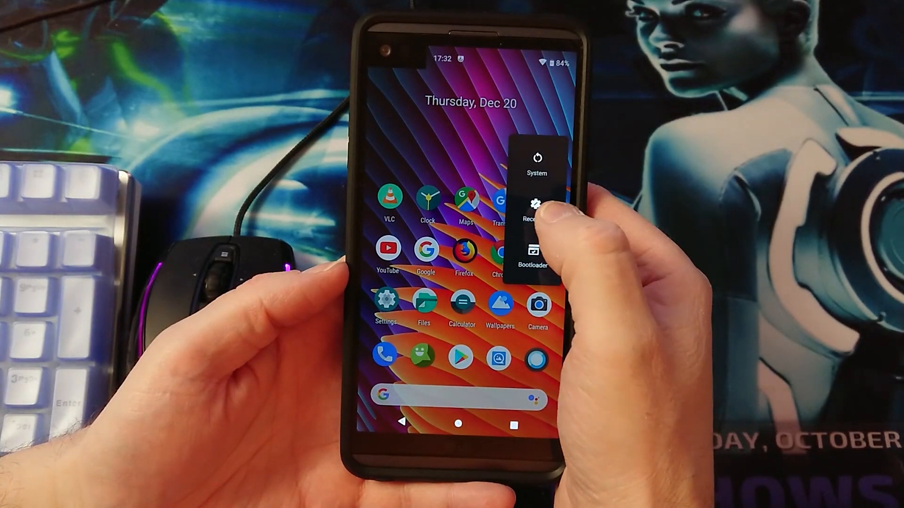